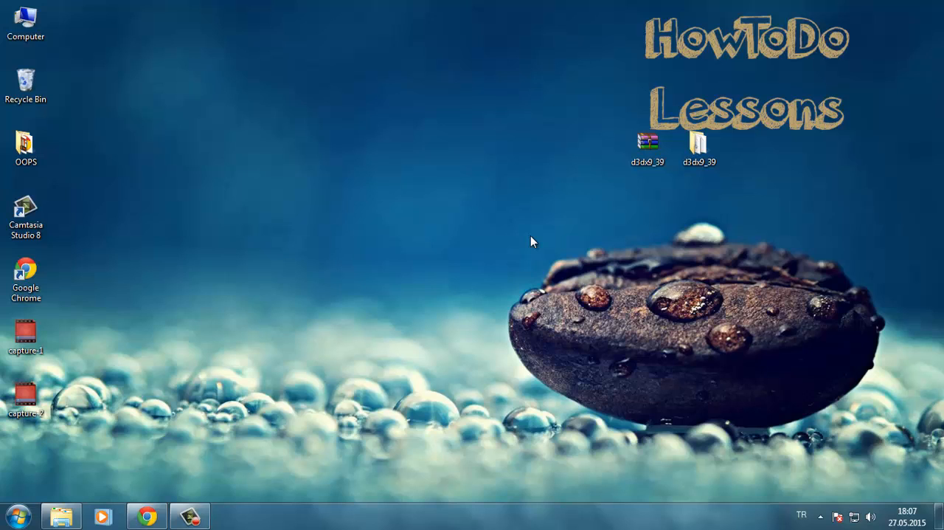
mouse_move(597, 243)
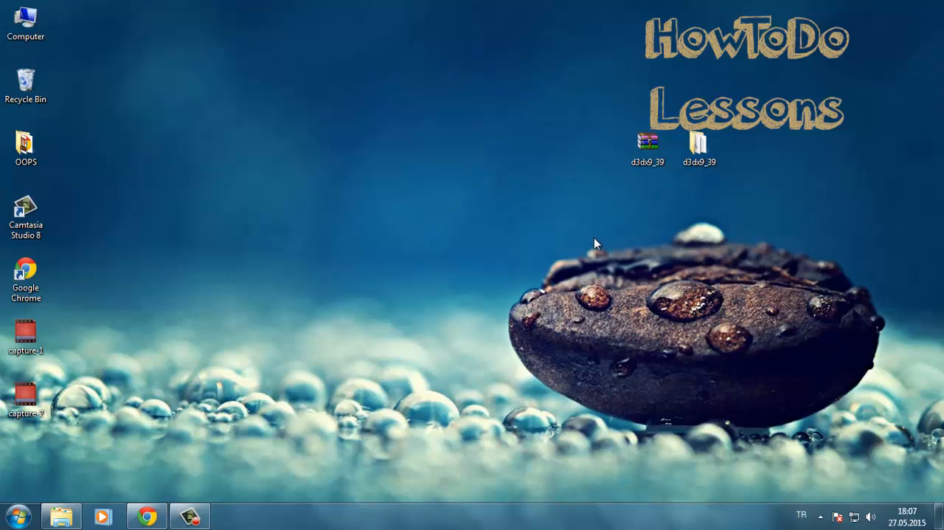
mouse_move(351, 226)
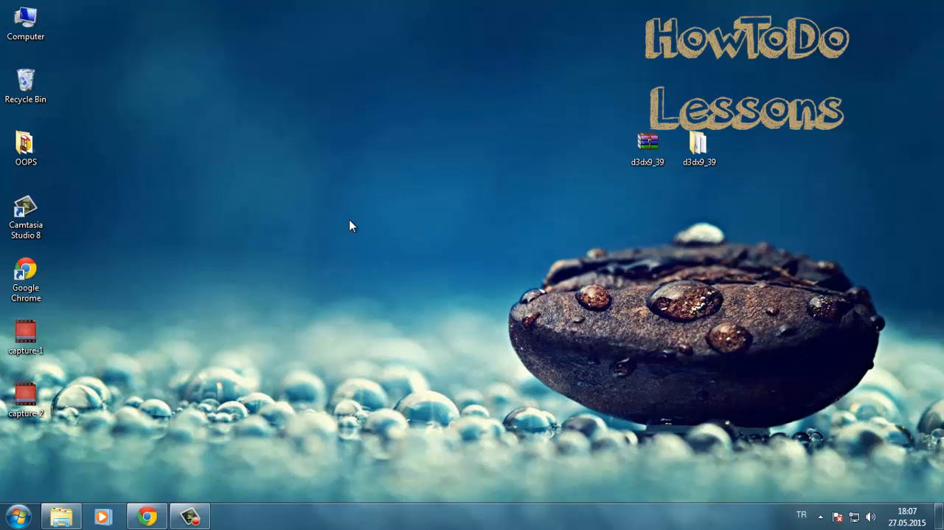
mouse_move(147, 514)
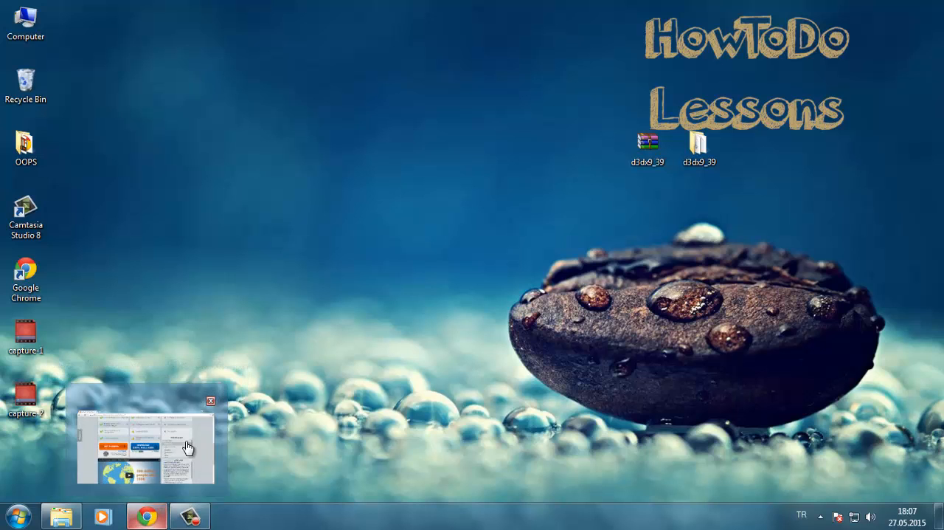
- Bring Chrome back up on the DLL-files.com home page and restore the window
left_click(211, 400)
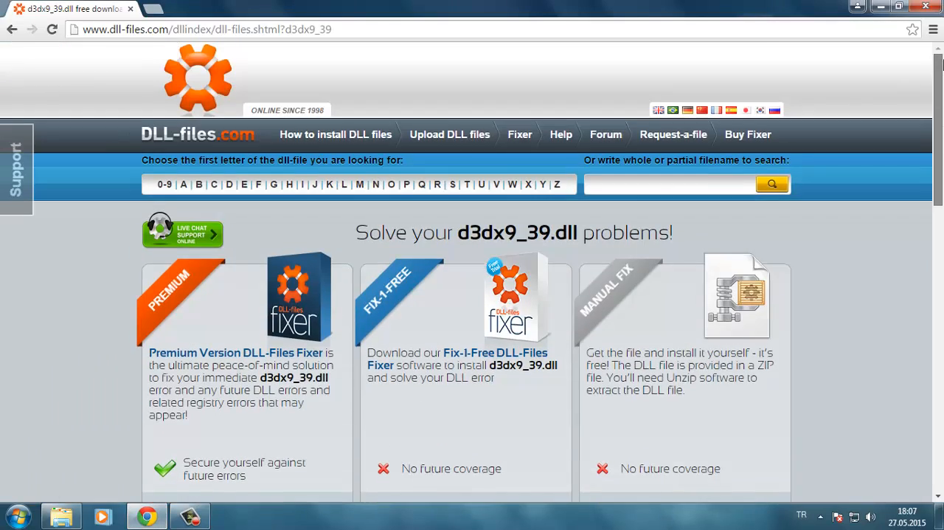
left_click(207, 29)
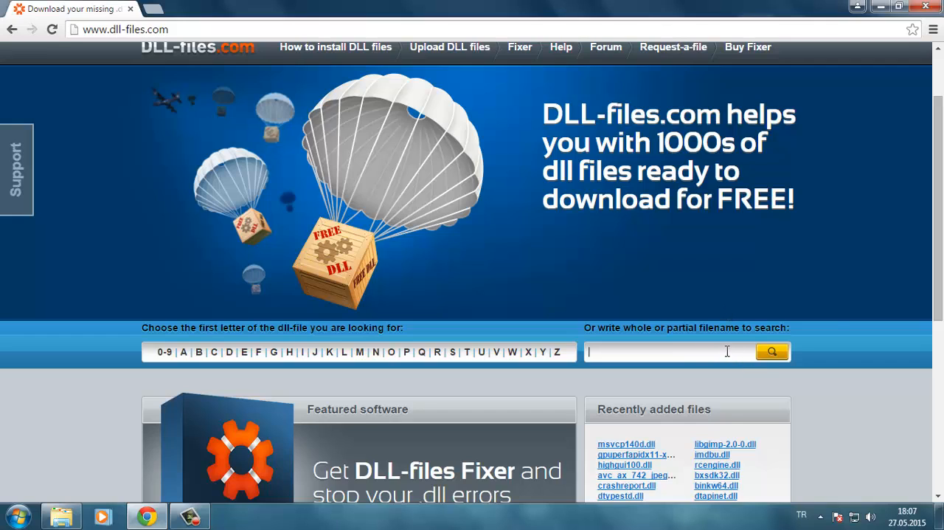
left_click(897, 6)
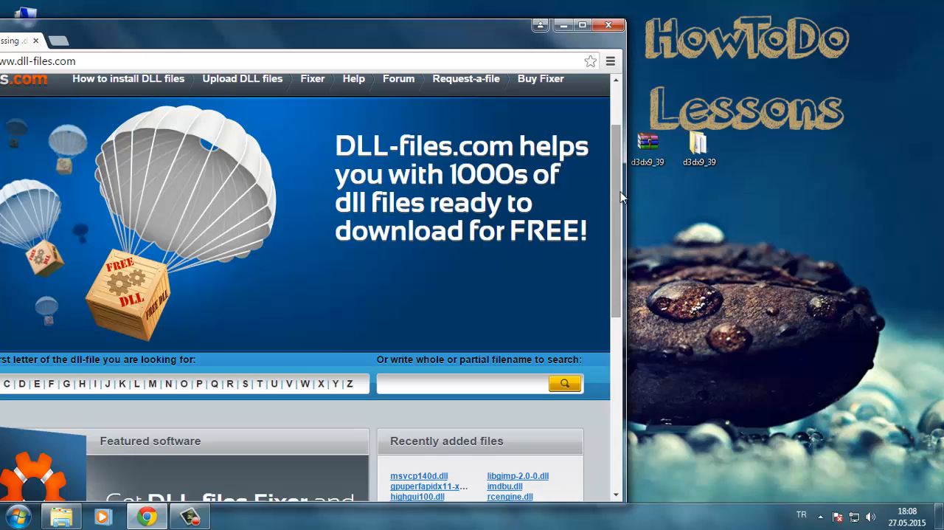
- Search DLL-files.com for d3dx9_39.dll and maximize the browser window
left_click(480, 383)
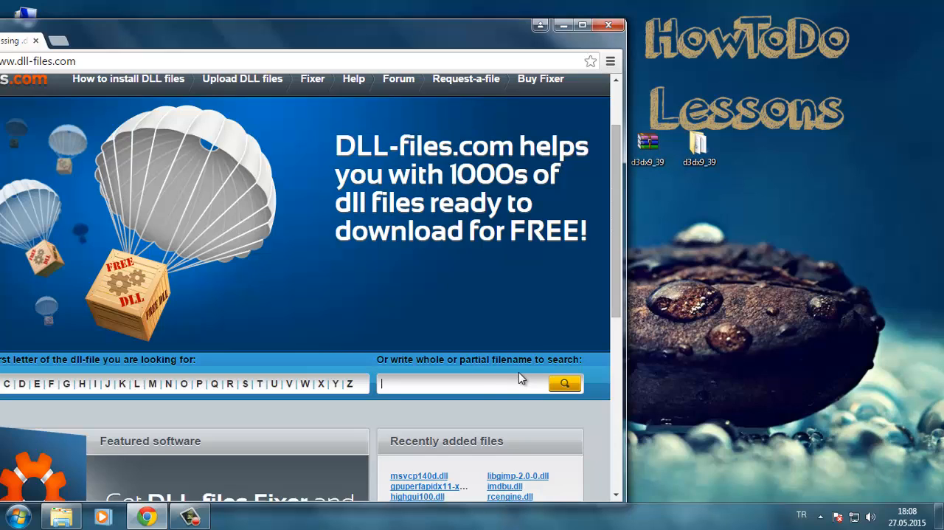
type("d3dx9")
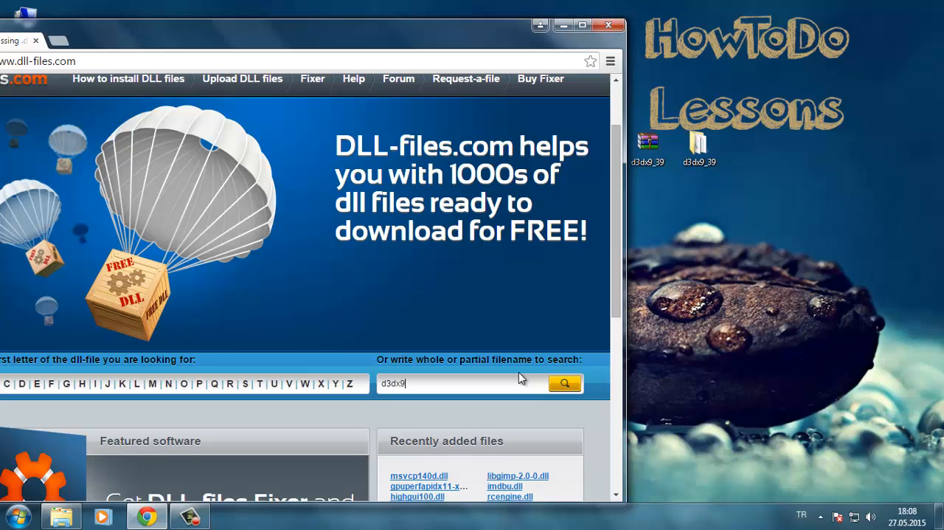
type("_39.dll")
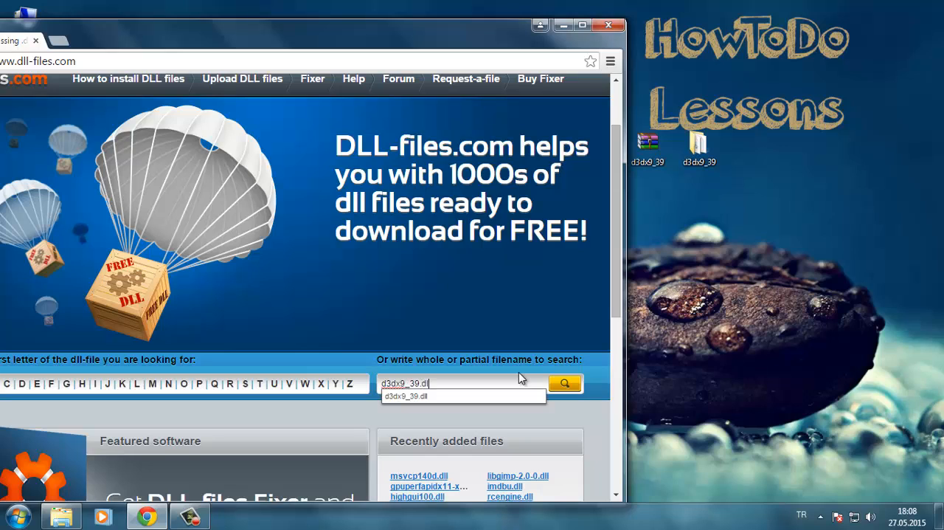
left_click(565, 383)
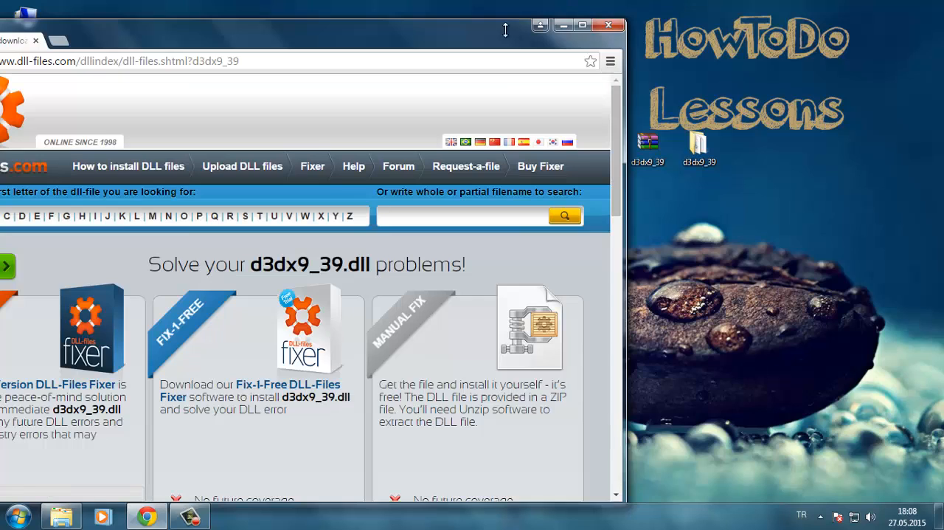
left_click(582, 25)
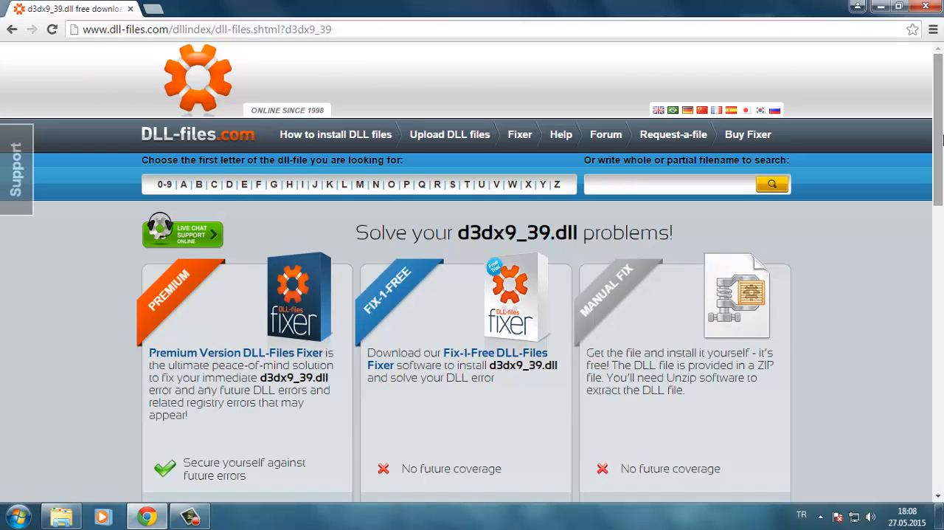
- Download the 64-bit 9.24.949.2307 version of d3dx9_39.dll as a ZIP file
scroll("down", 3)
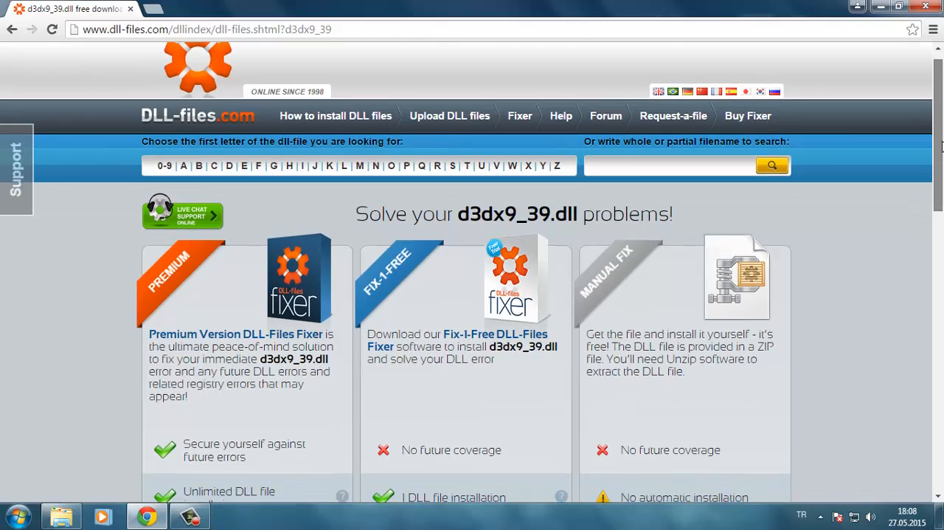
scroll("down", 3)
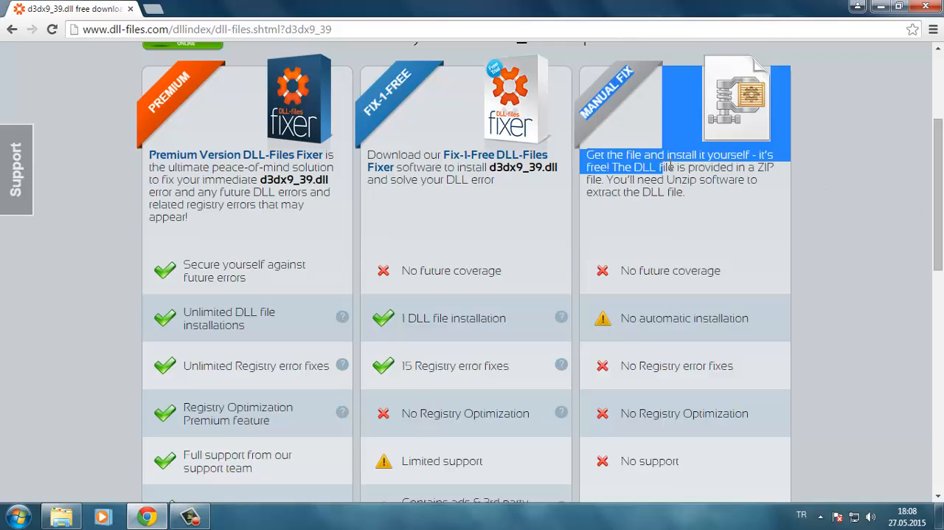
scroll("down", 3)
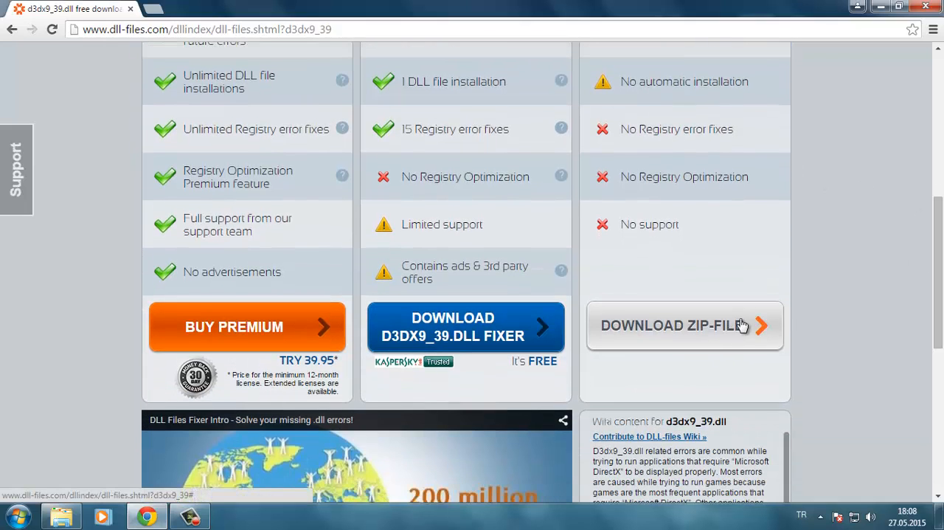
mouse_move(705, 336)
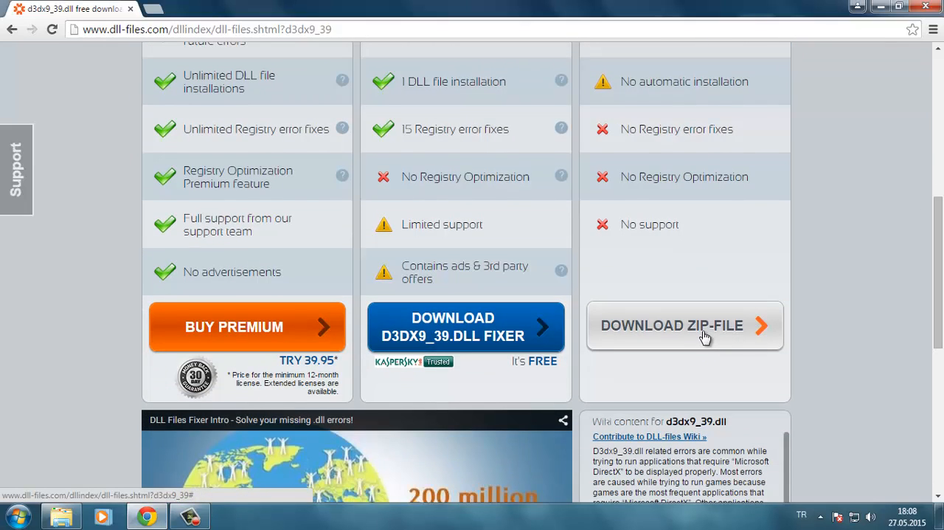
left_click(685, 325)
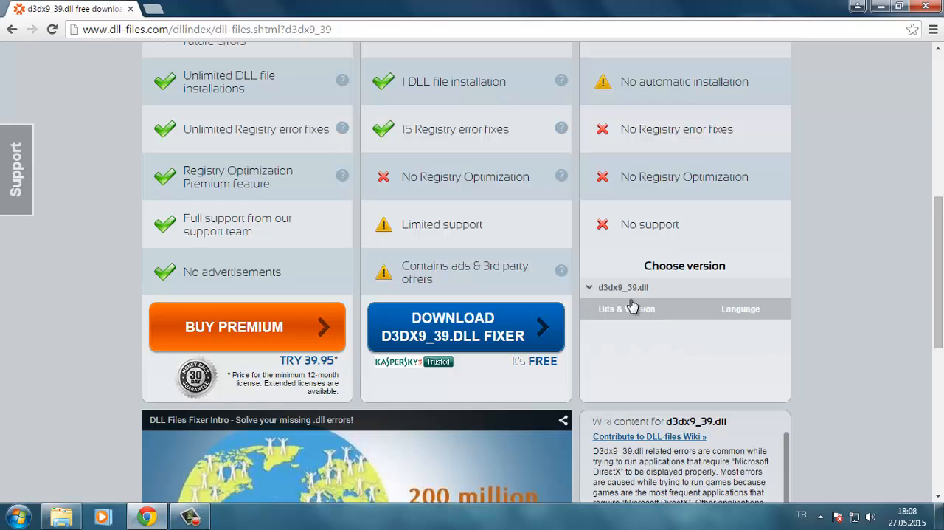
left_click(624, 287)
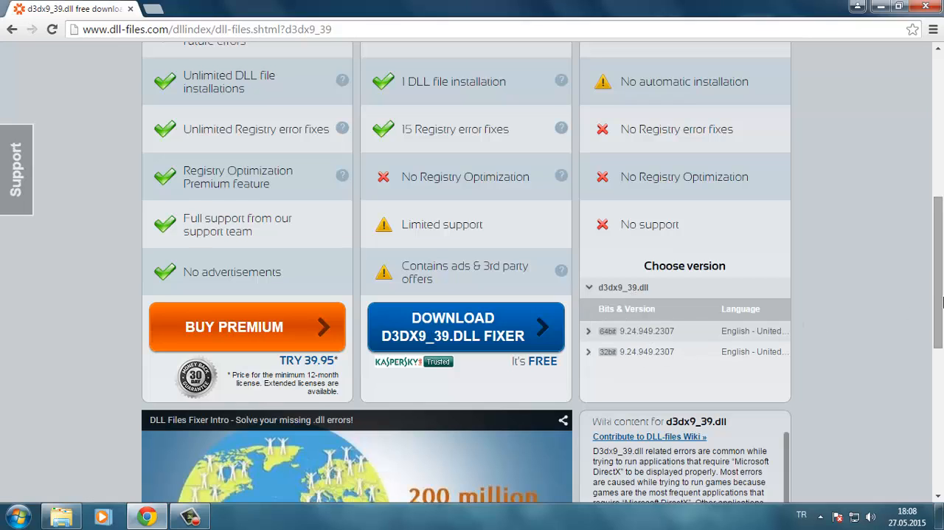
mouse_move(919, 316)
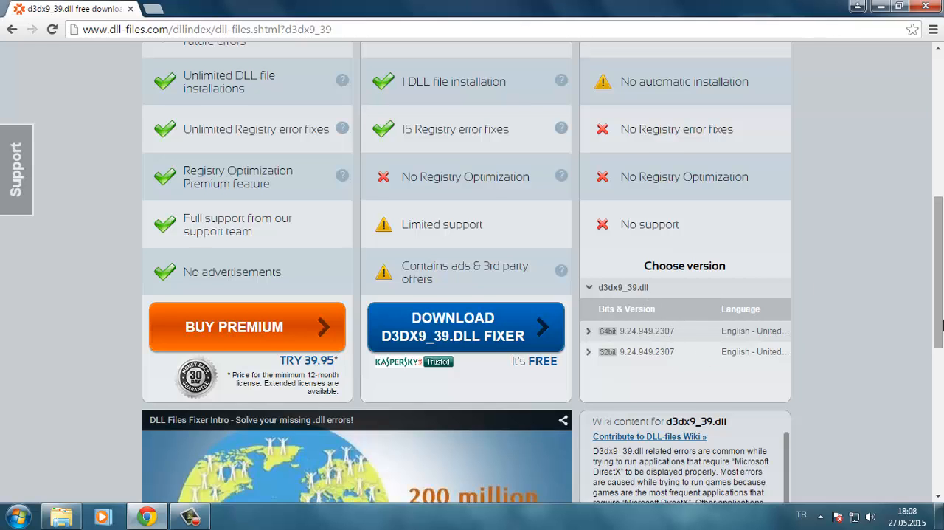
scroll("down", 3)
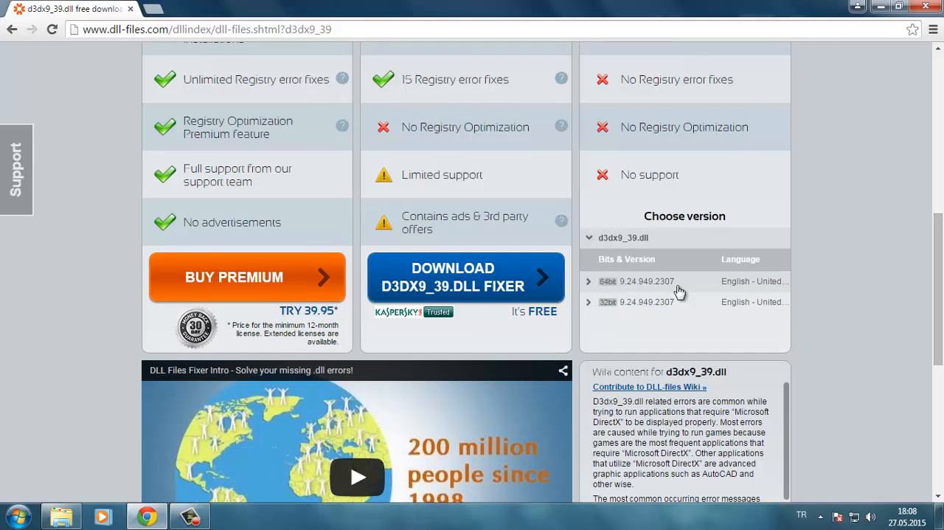
mouse_move(677, 287)
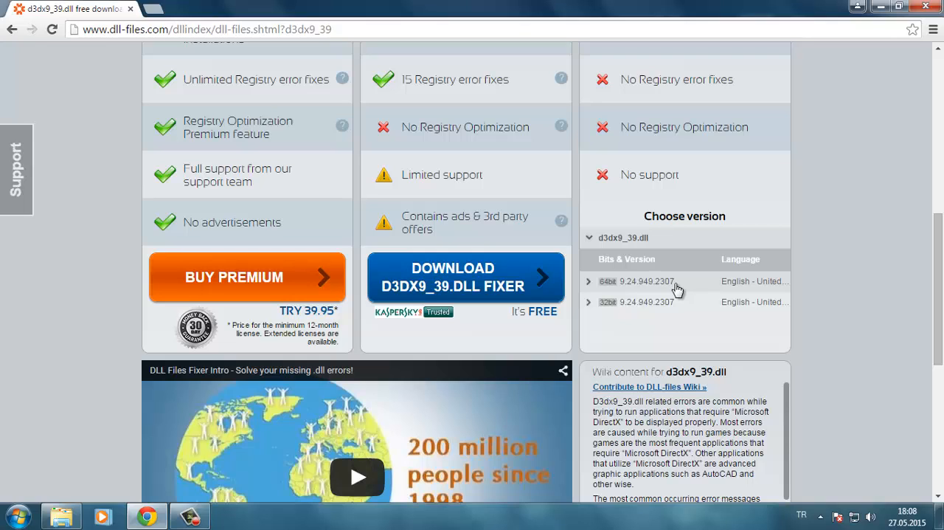
left_click(647, 281)
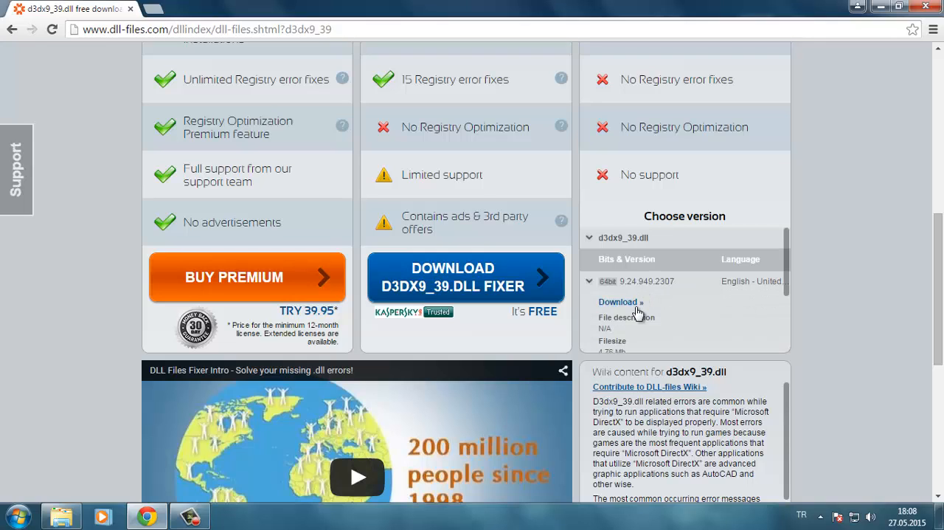
left_click(619, 302)
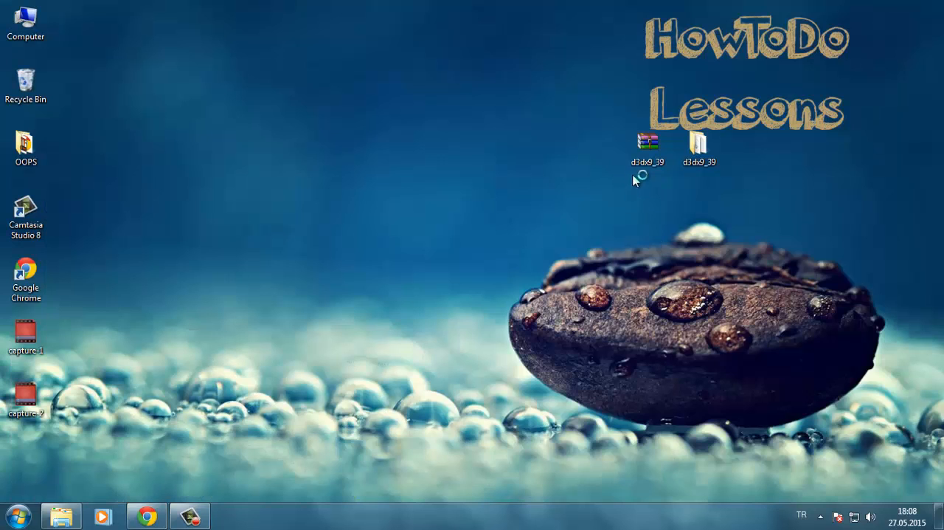
- Open the extracted d3dx9_39 folder, then read and close its readme
left_click(699, 140)
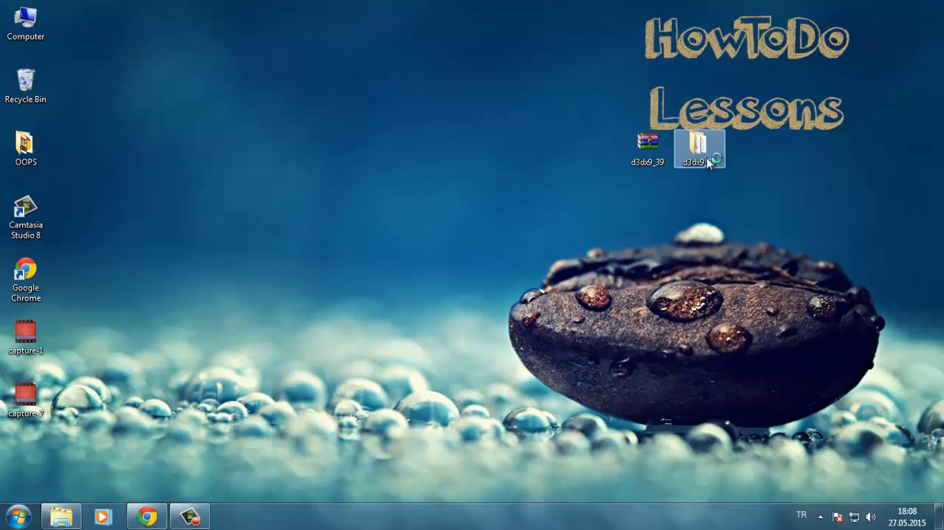
double_click(698, 147)
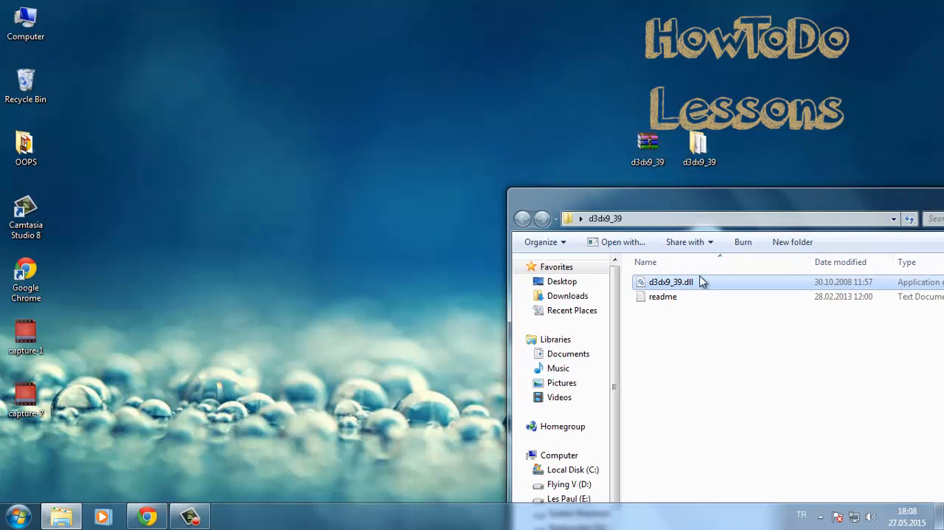
double_click(663, 296)
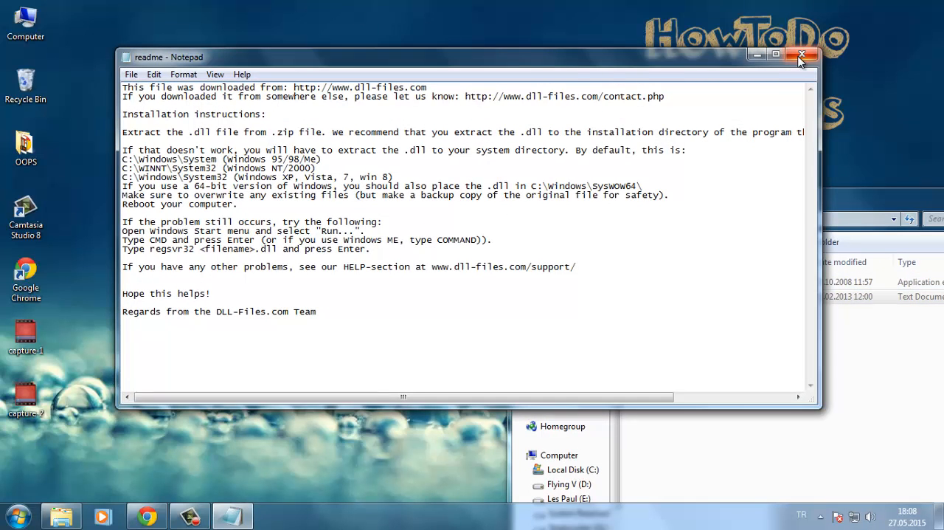
left_click(802, 56)
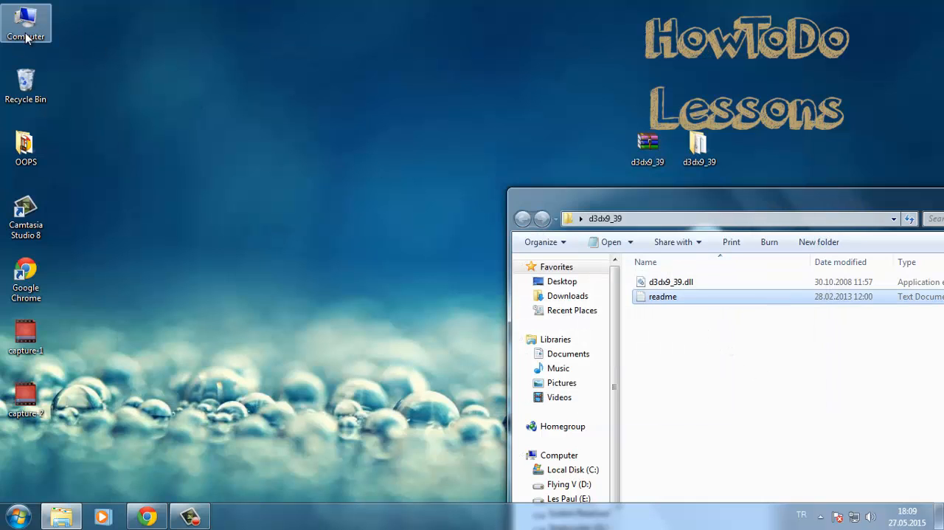
- Browse from Computer through Local Disk (C:) and Windows to System32
double_click(26, 19)
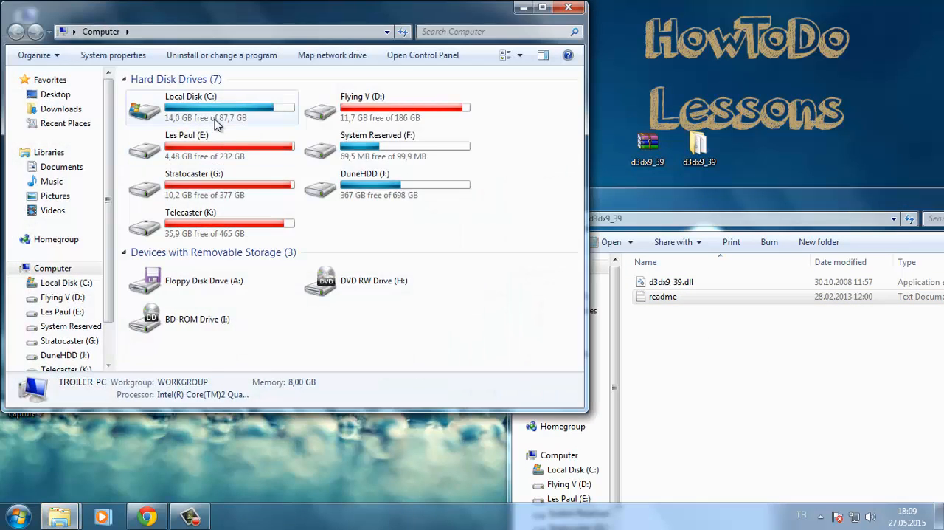
left_click(212, 107)
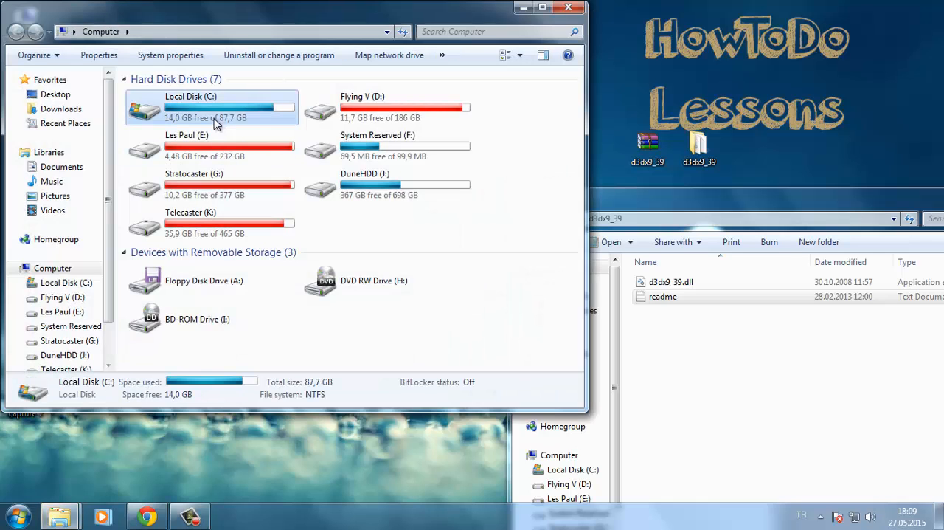
double_click(190, 109)
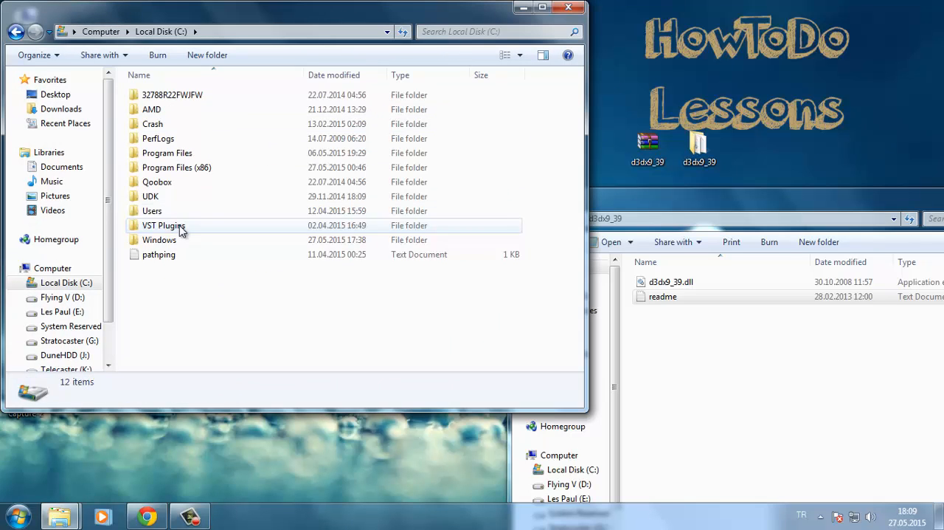
double_click(159, 239)
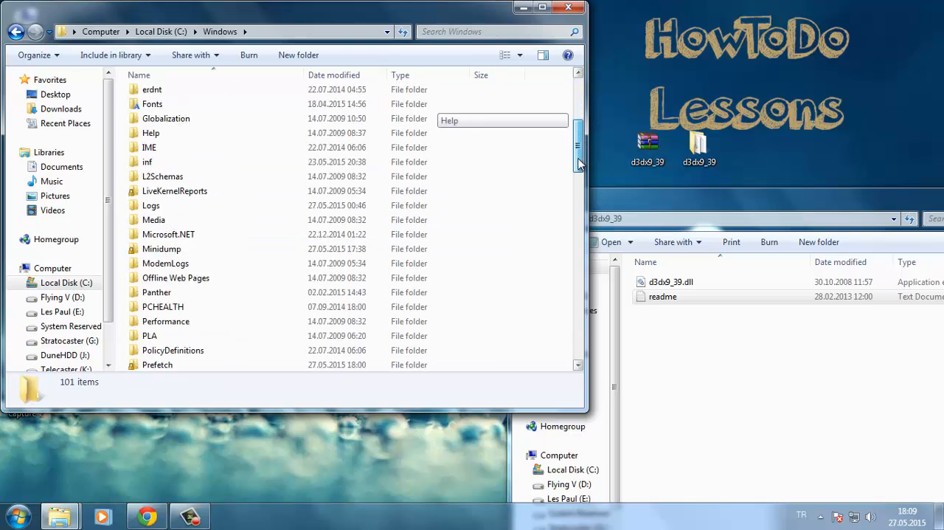
scroll("down", 3)
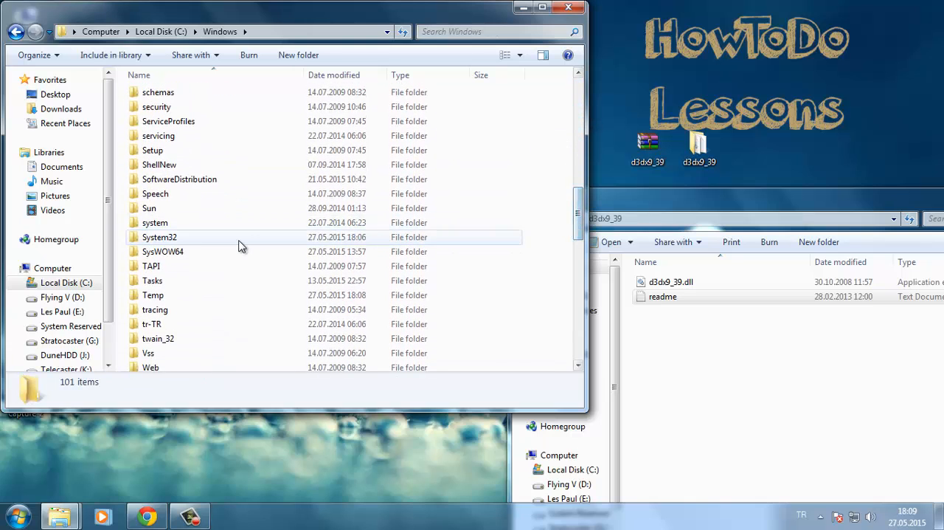
double_click(160, 237)
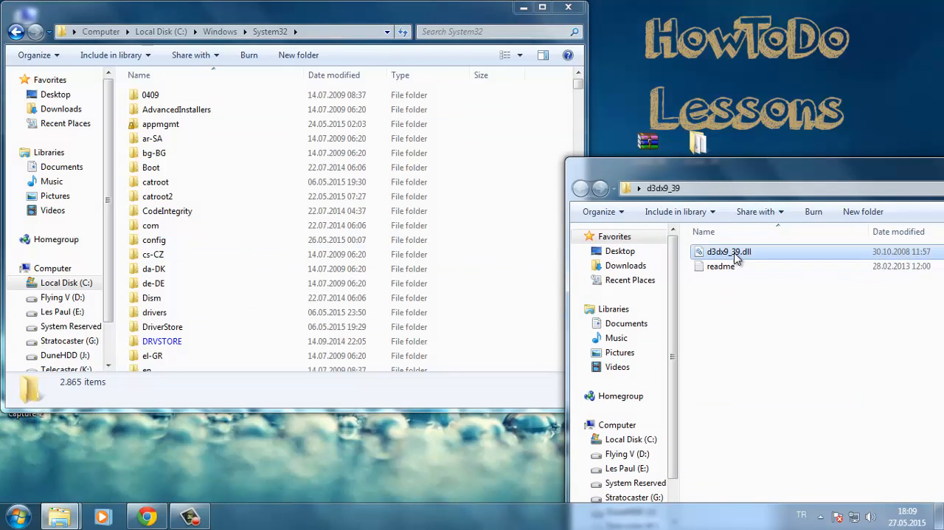
- Paste d3dx9_39.dll into System32 with Copy and Replace, then go back to Windows
right_click(729, 252)
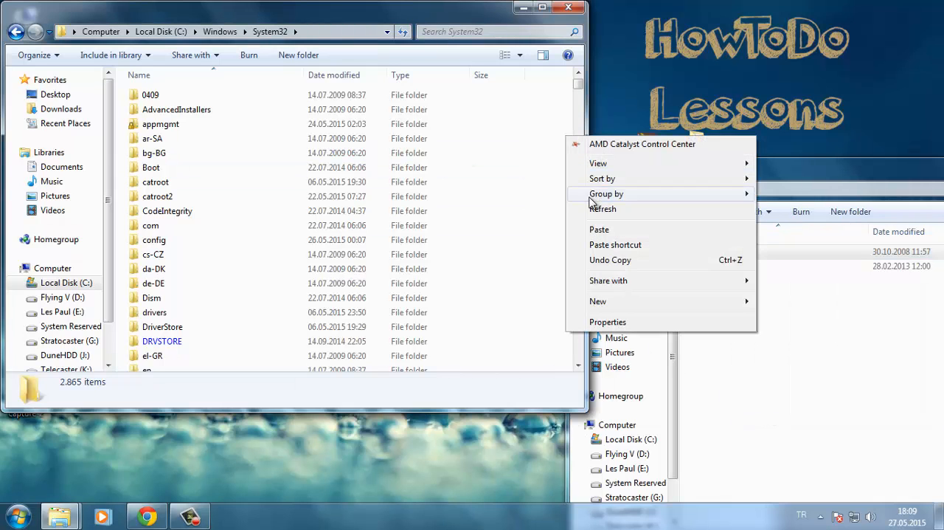
left_click(599, 230)
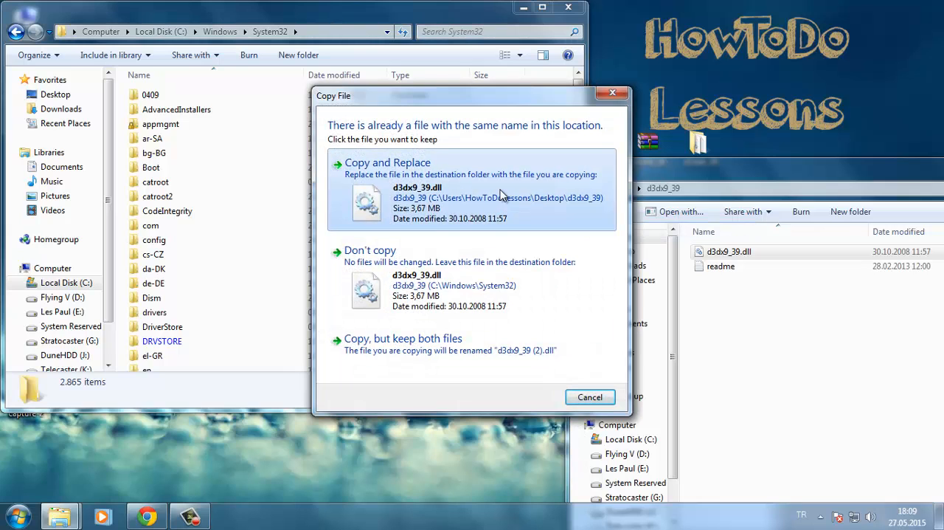
left_click(387, 163)
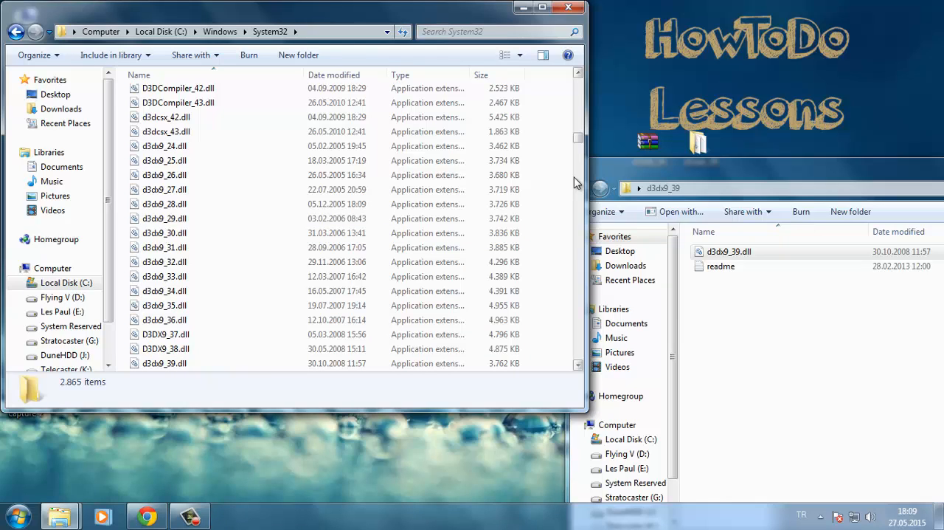
mouse_move(566, 197)
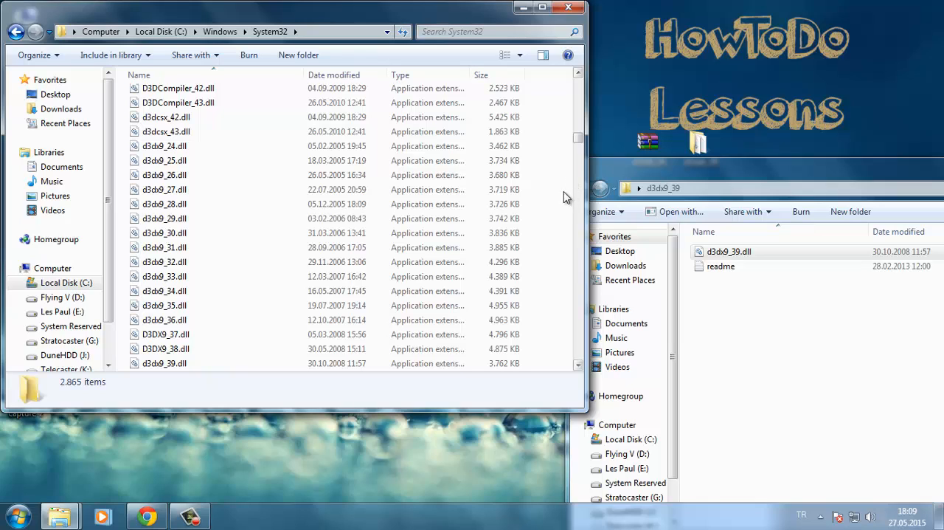
mouse_move(699, 183)
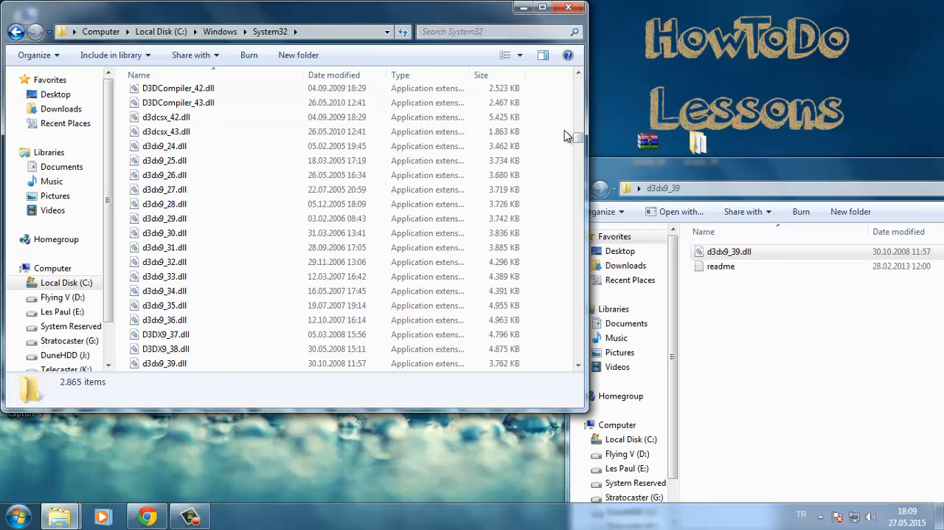
left_click(219, 31)
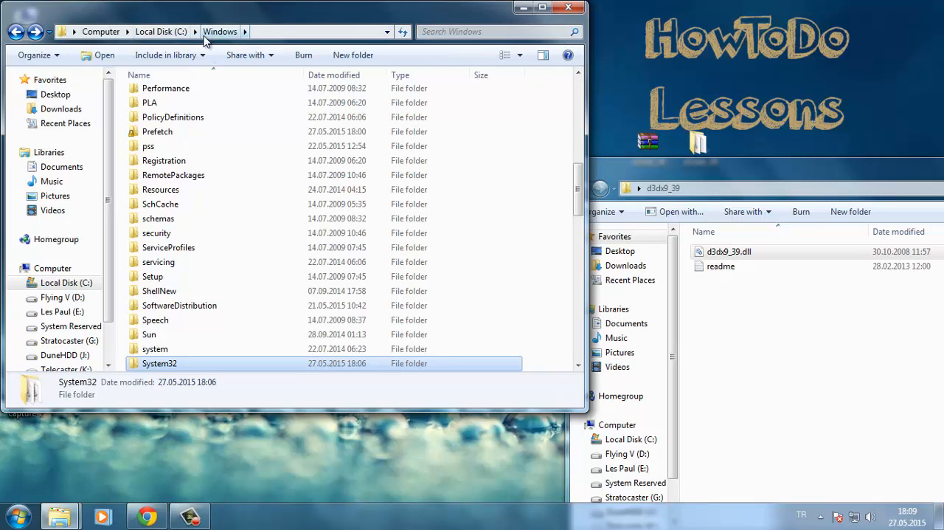
- Paste d3dx9_39.dll into SysWOW64 and close the folder window
scroll("down", 3)
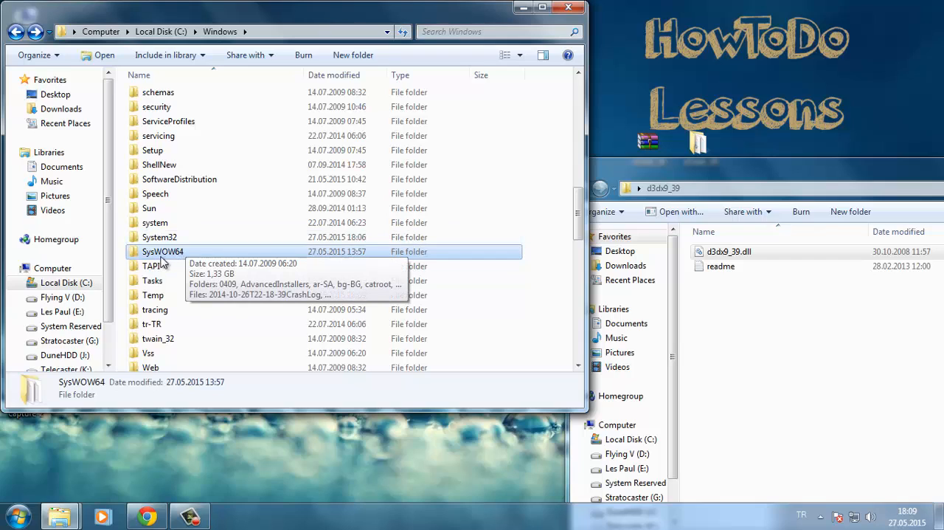
mouse_move(171, 260)
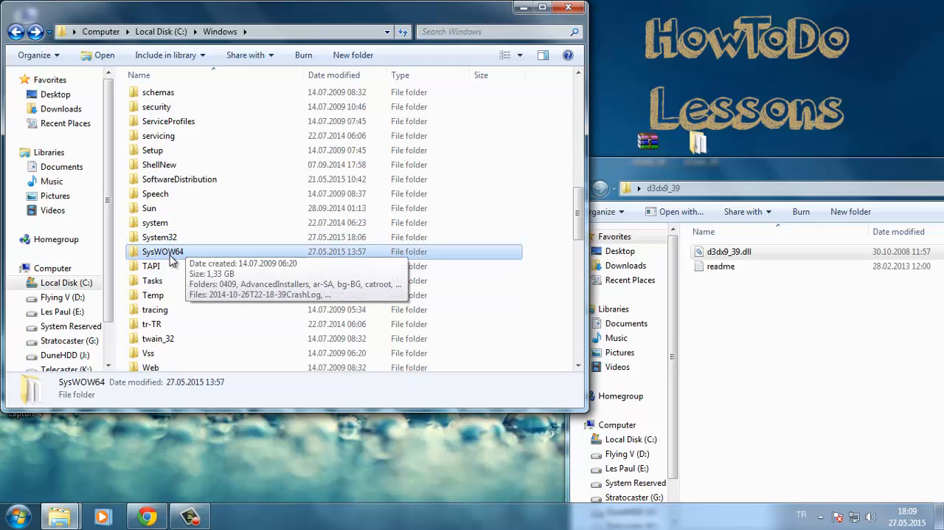
mouse_move(190, 257)
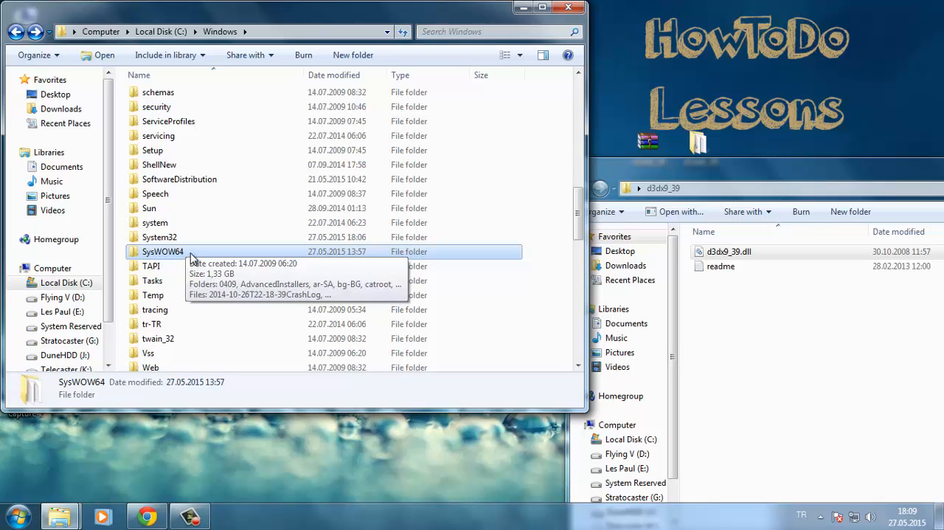
double_click(162, 252)
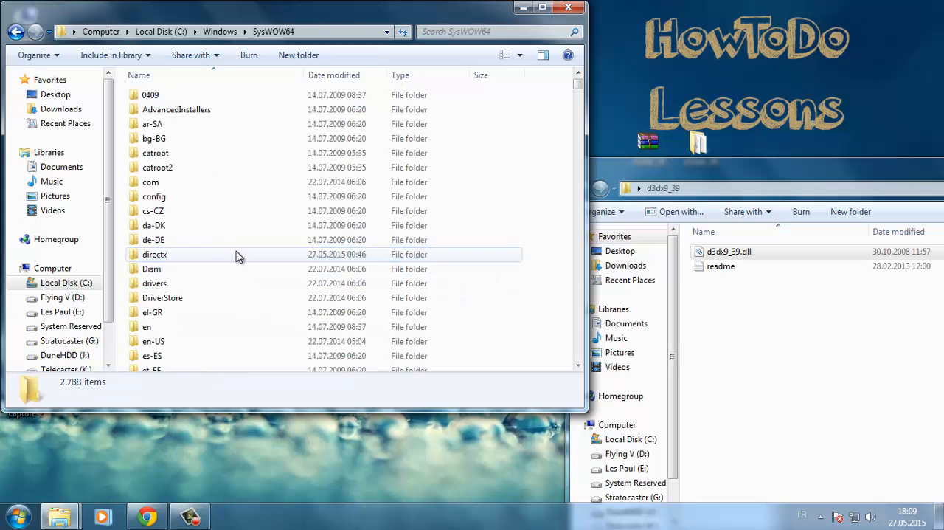
right_click(729, 251)
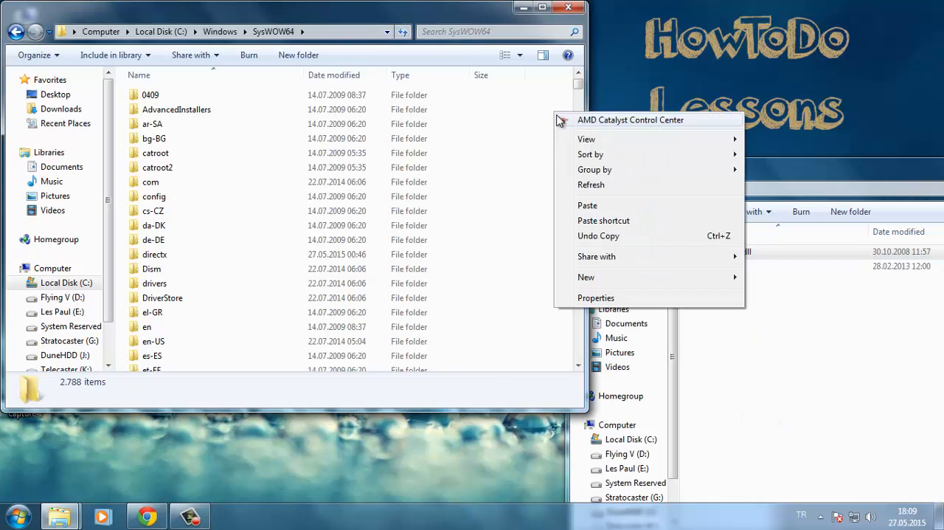
left_click(588, 205)
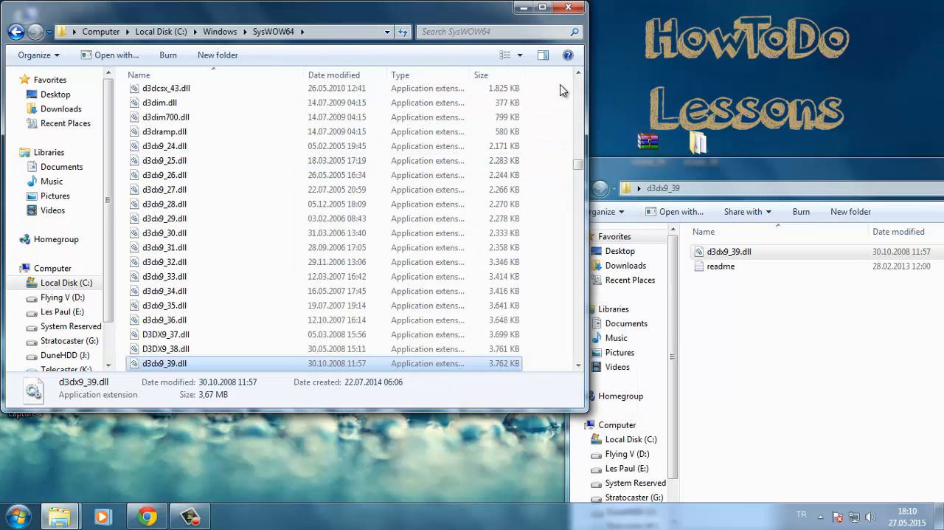
left_click(568, 8)
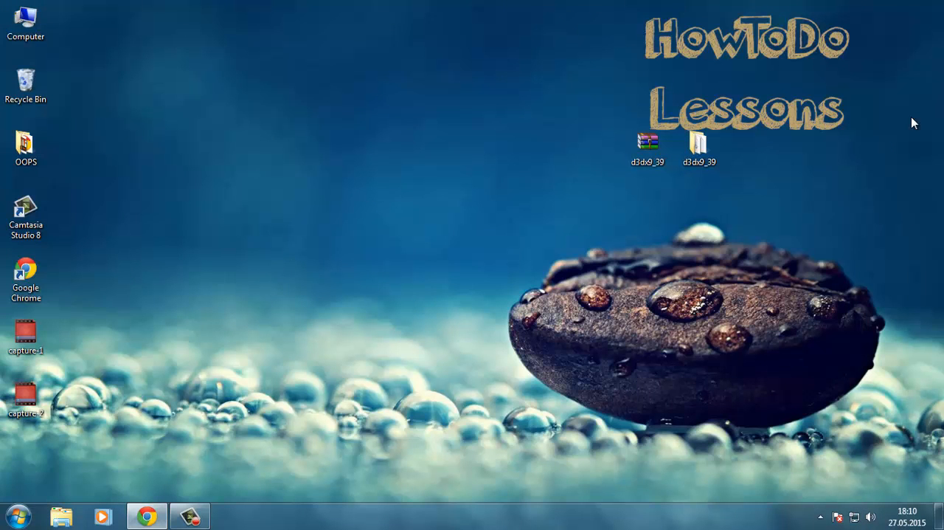
mouse_move(590, 105)
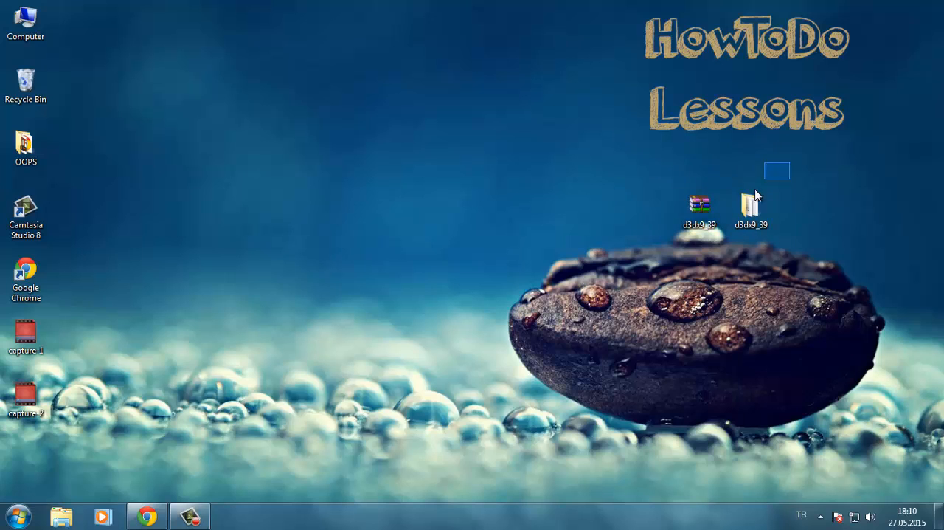
- Drag a selection box around the d3dx9_39 archive and folder icons
left_click_drag(777, 170, 679, 180)
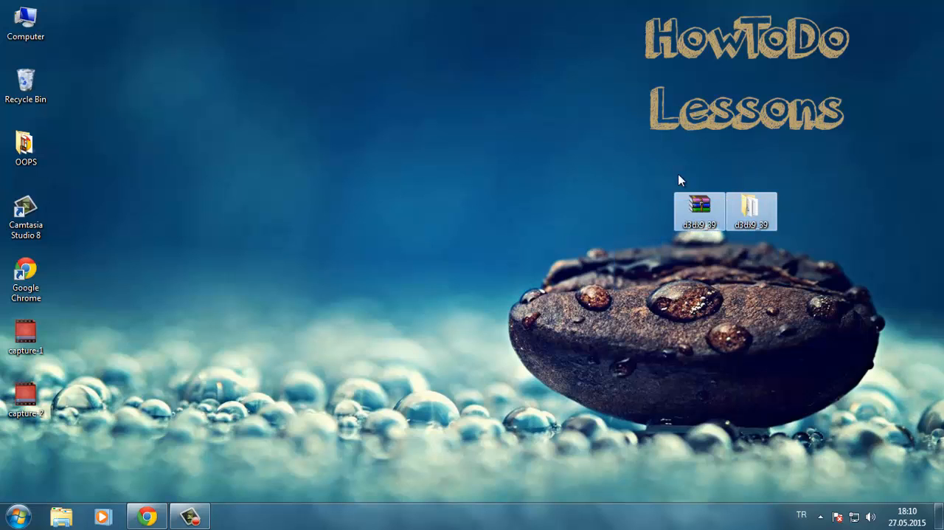